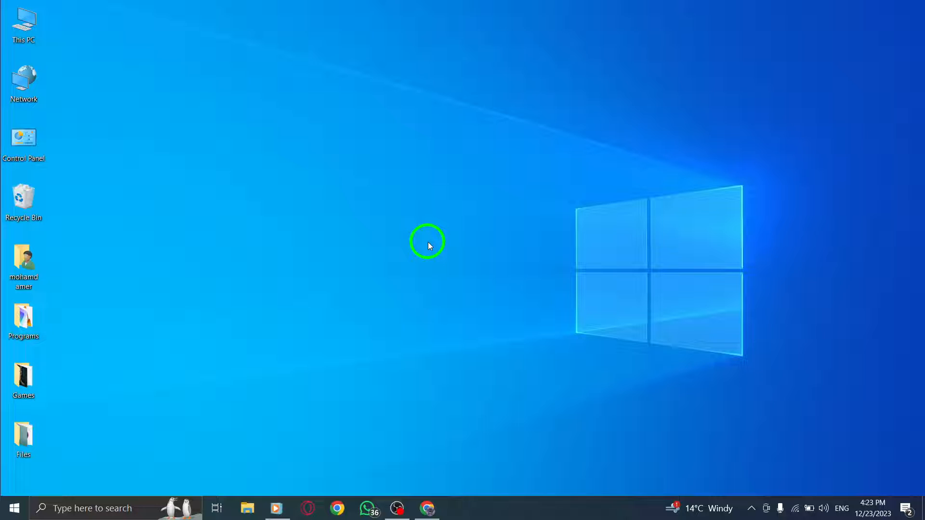
mouse_move(439, 429)
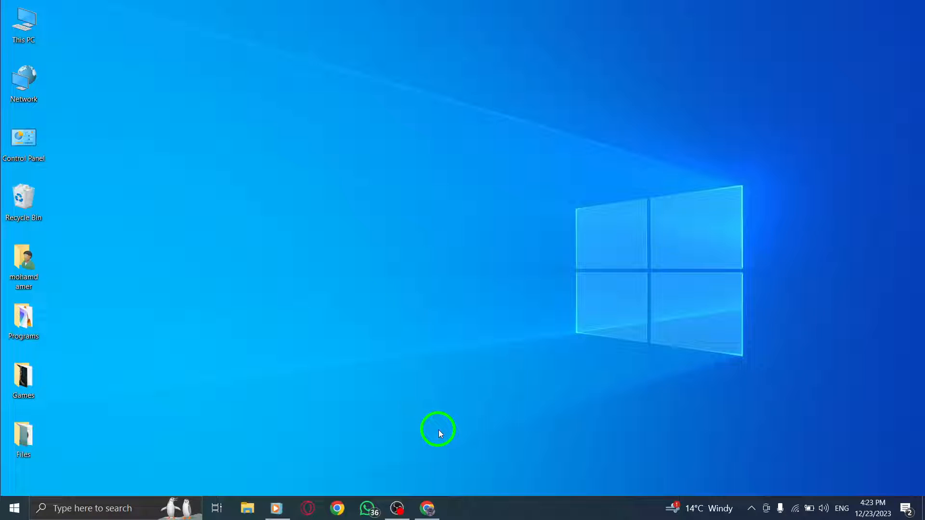
Step: Bring up WhatsApp Web in Chrome and show the main menu above the chat list
left_click(428, 508)
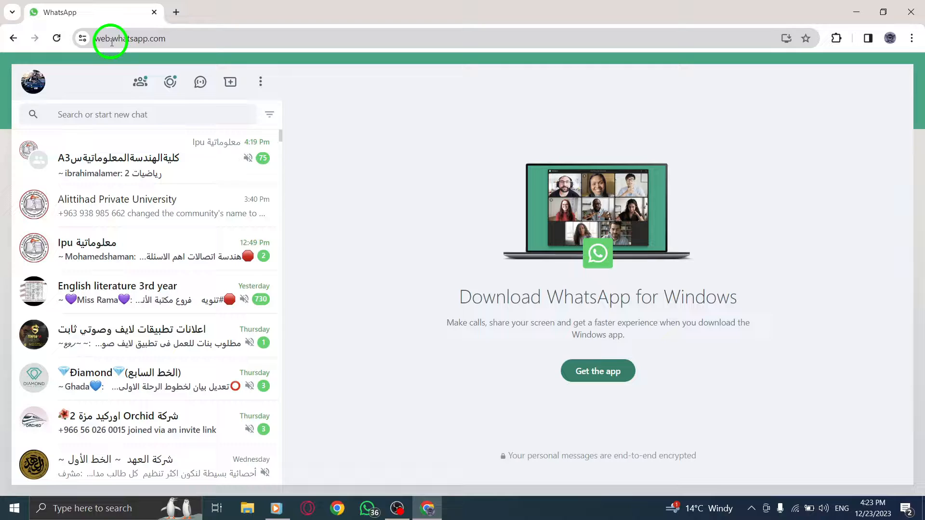
left_click(261, 82)
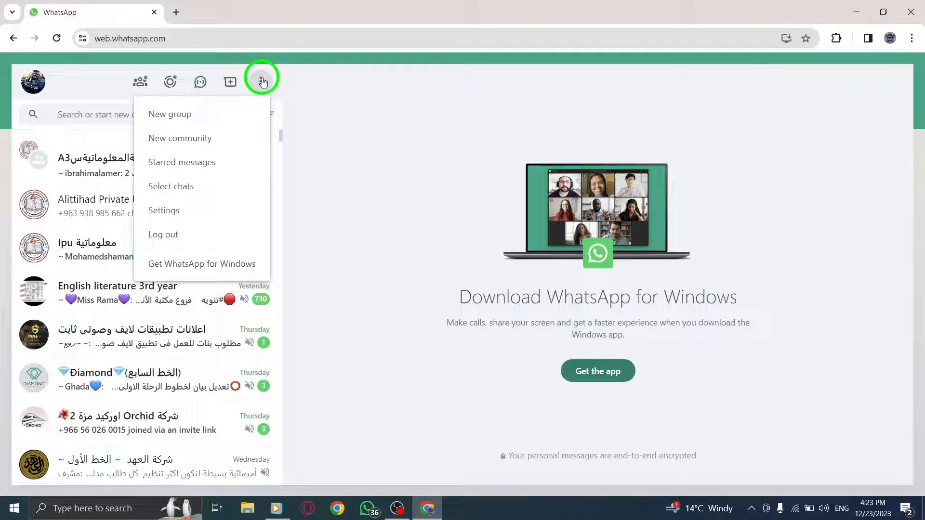
Step: Go to Settings > Privacy and scroll down toward the Screen lock option
left_click(163, 211)
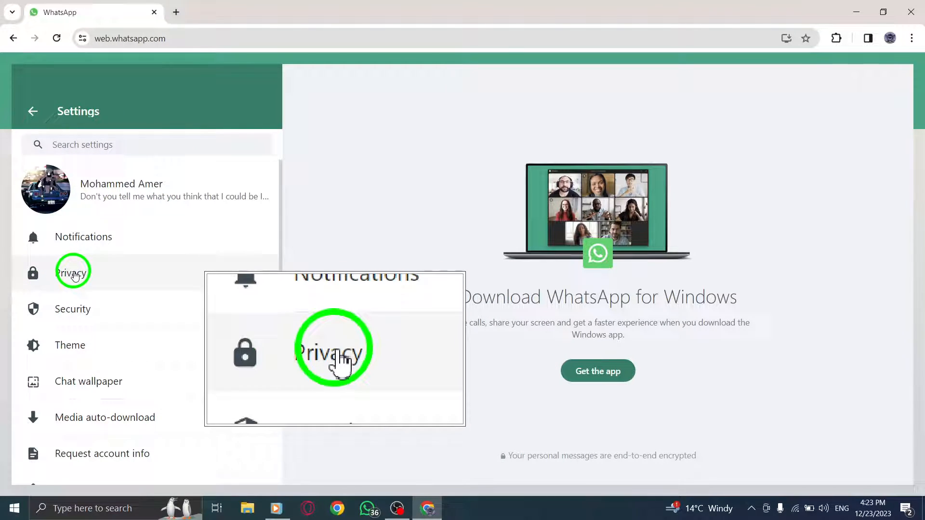
left_click(72, 272)
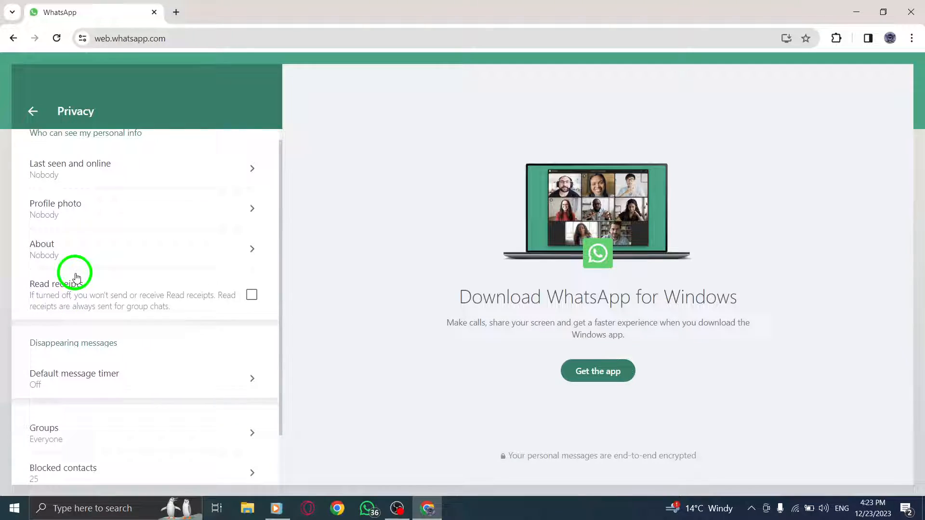
scroll("down", 3)
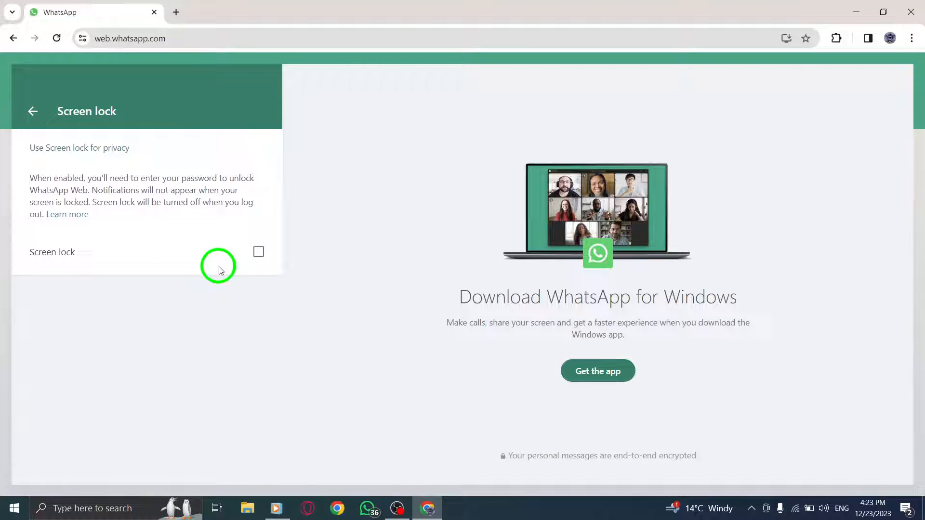
Step: Keep Screen lock unchecked and back out through Settings to the chat list
left_click(259, 251)
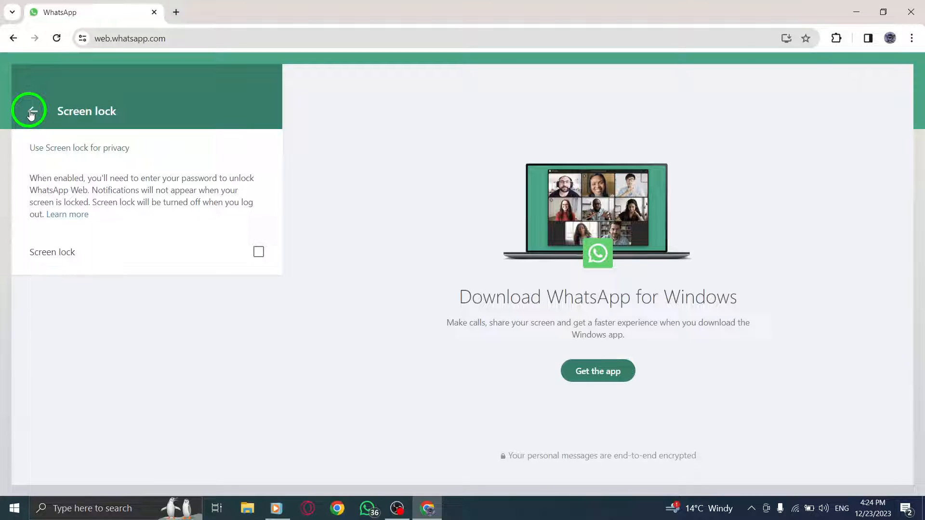
left_click(29, 111)
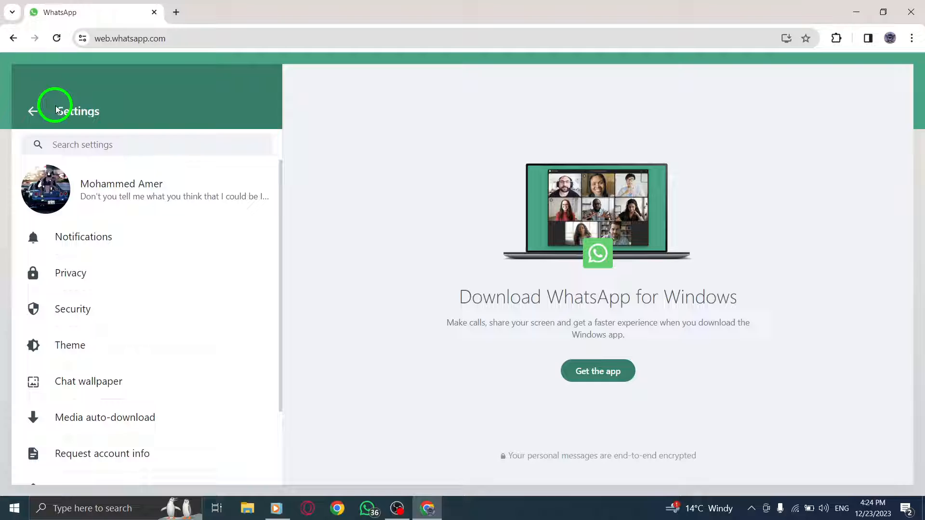
left_click(32, 111)
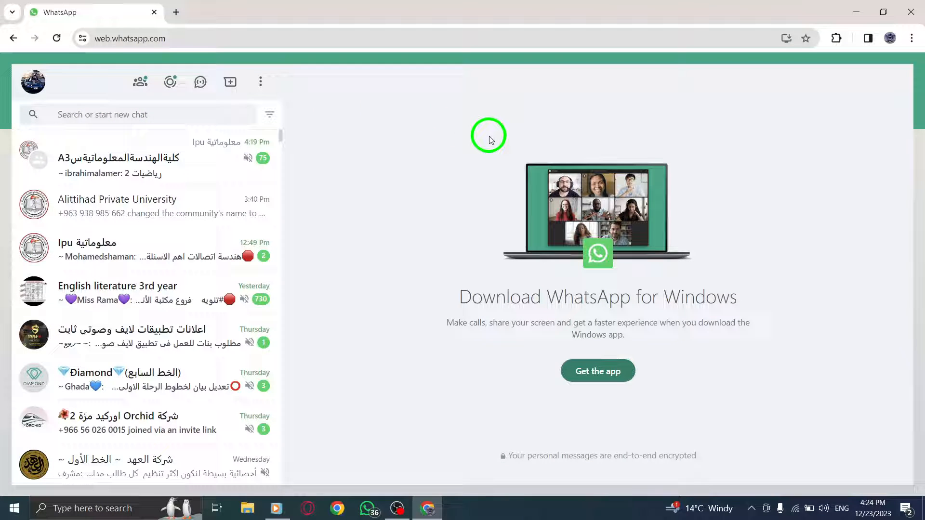